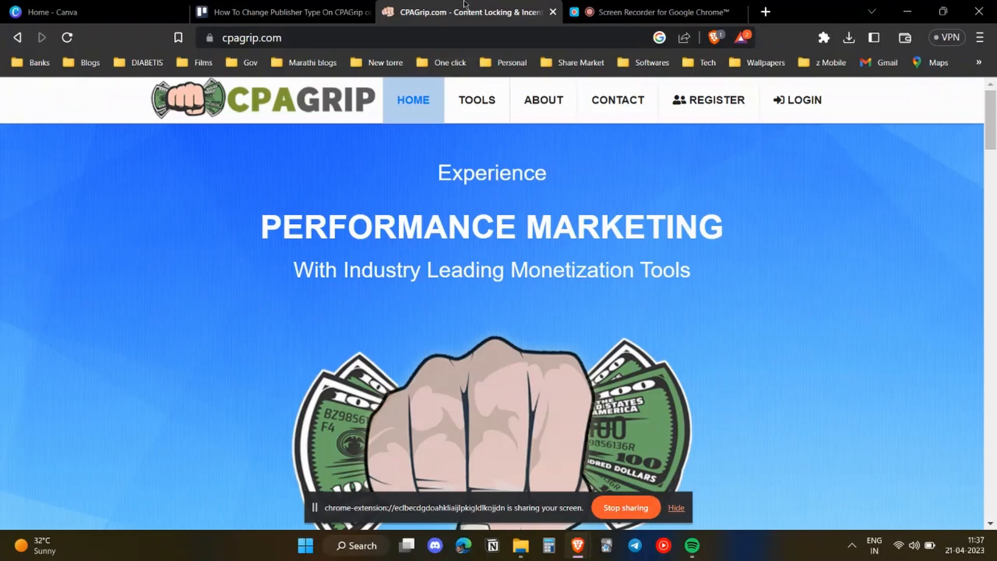
Step: Reach the publisher sign-up form via REGISTER and reveal the Publisher Type options: Website/Incent, Email, GPT, Other
{"action": "left_click", "coordinate": [675, 507]}
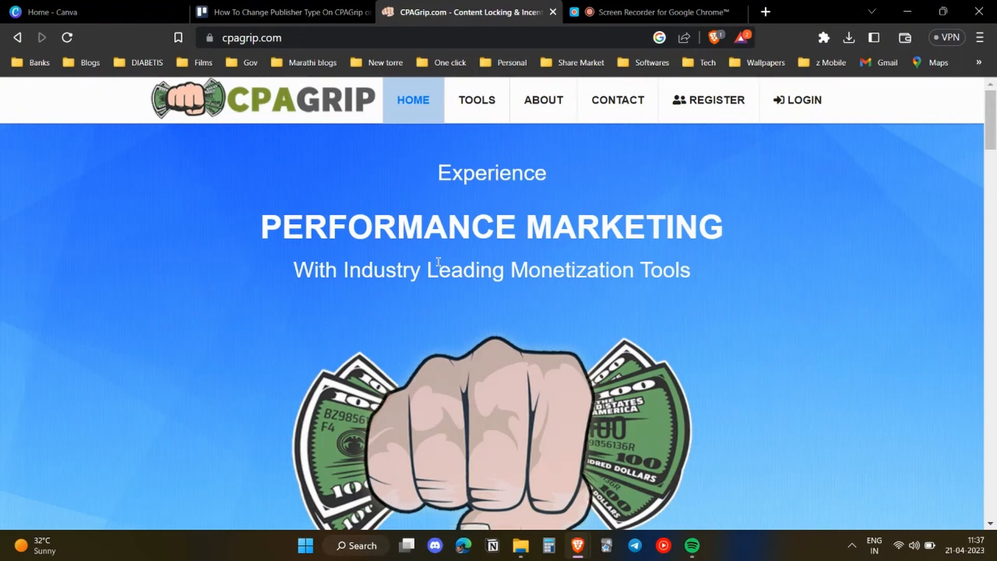
{"action": "mouse_move", "coordinate": [789, 213]}
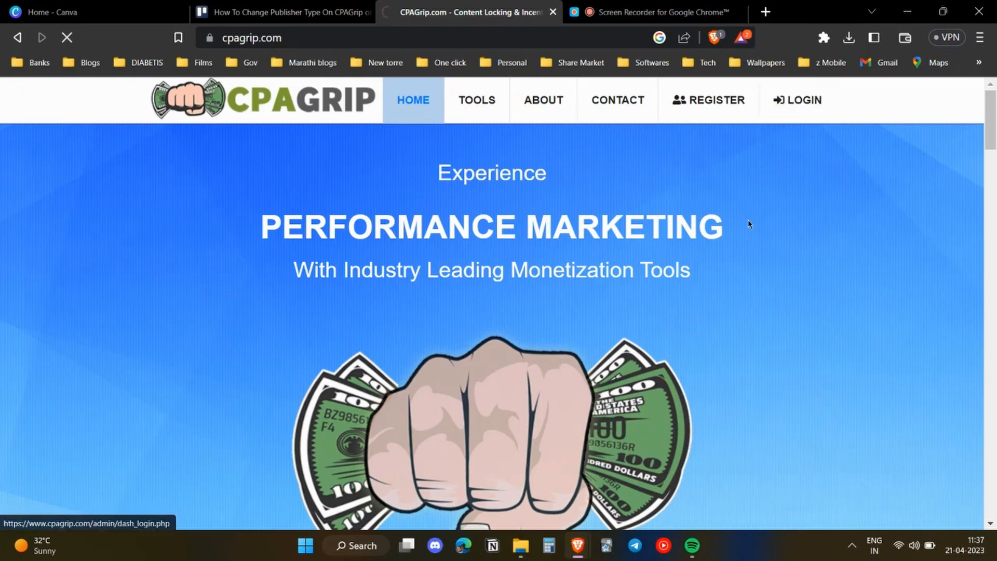
{"action": "left_click", "coordinate": [796, 100]}
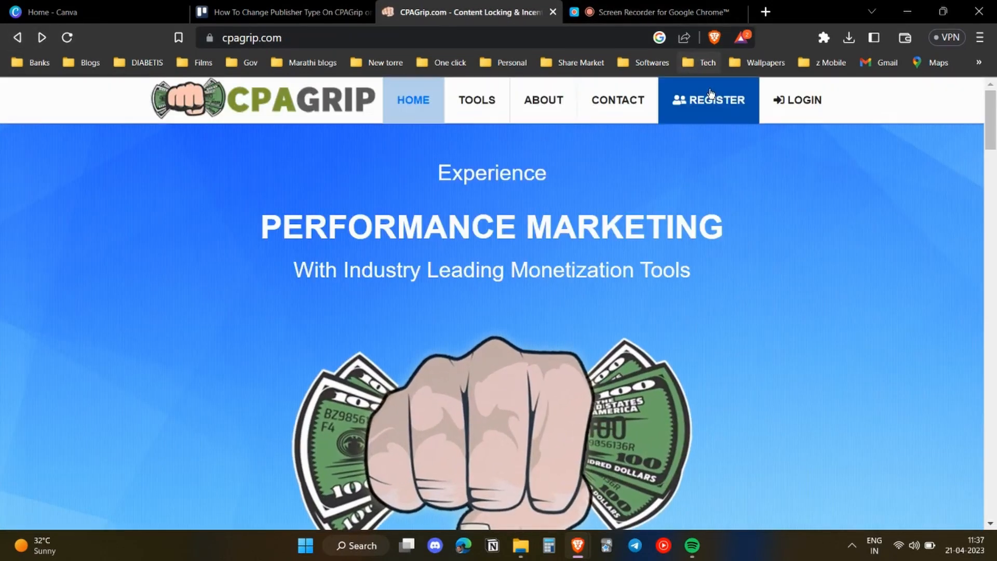
{"action": "left_click", "coordinate": [707, 100]}
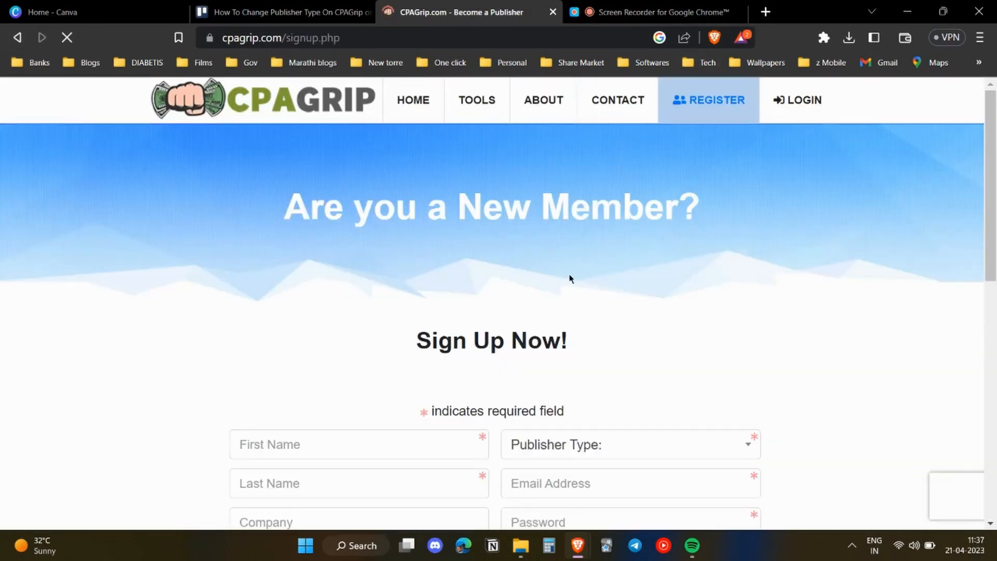
{"action": "left_click", "coordinate": [630, 444]}
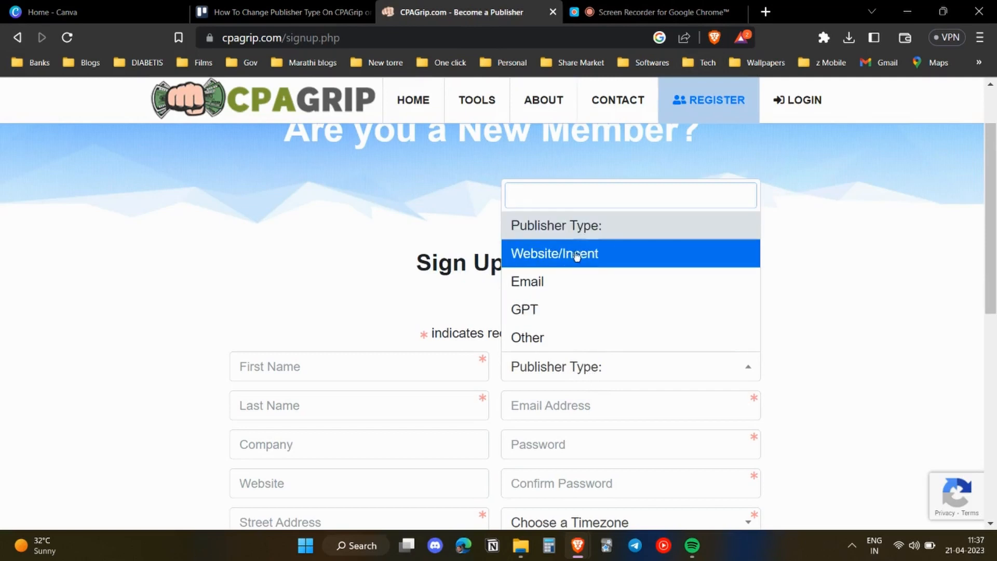
{"action": "mouse_move", "coordinate": [584, 309]}
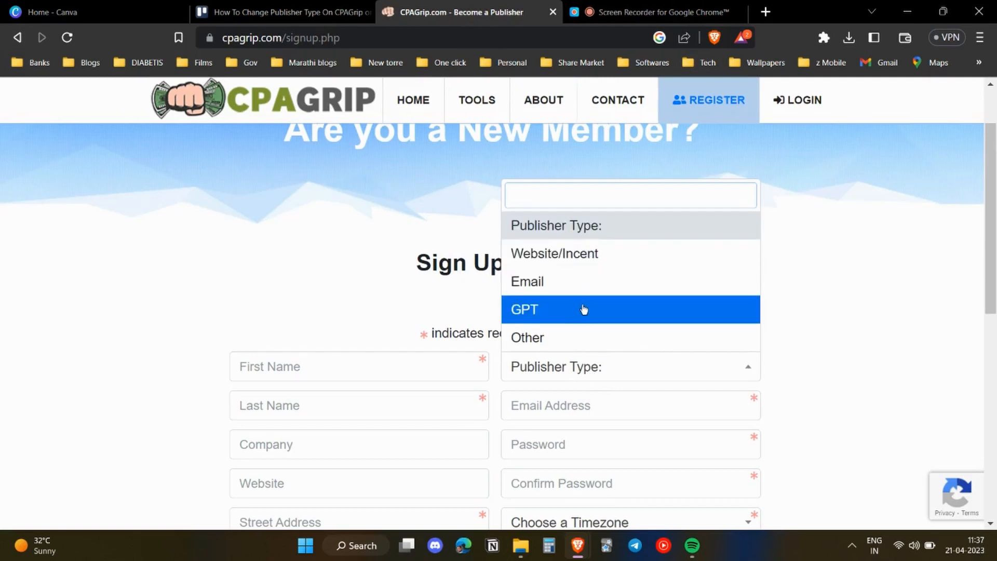
{"action": "mouse_move", "coordinate": [553, 254]}
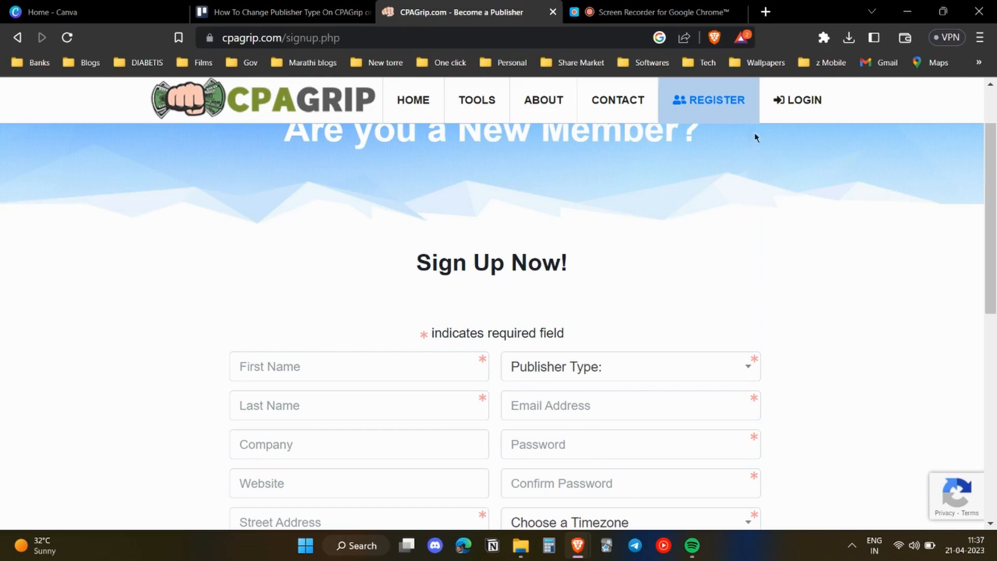
Step: Show the Contact page's support phone number and the Have a Question form (email, publisher ID, subject, message)
{"action": "left_click", "coordinate": [616, 99]}
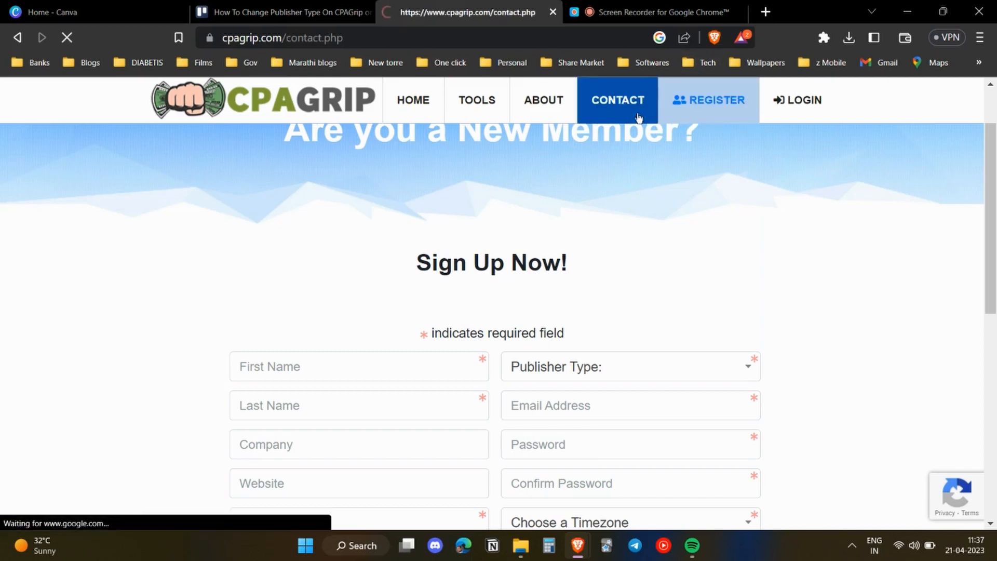
{"action": "left_click", "coordinate": [617, 100]}
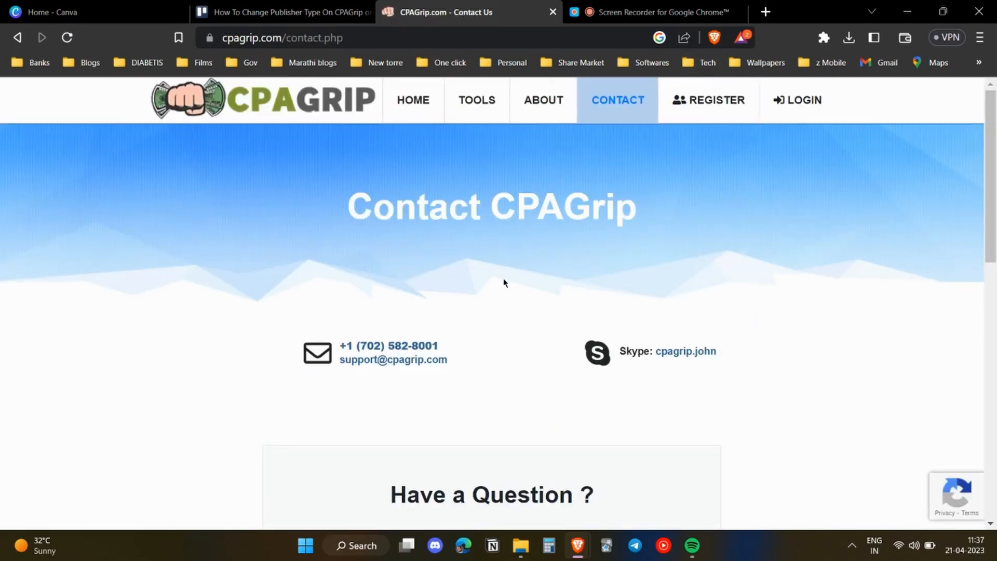
{"action": "scroll", "scroll_direction": "down", "scroll_amount": 3}
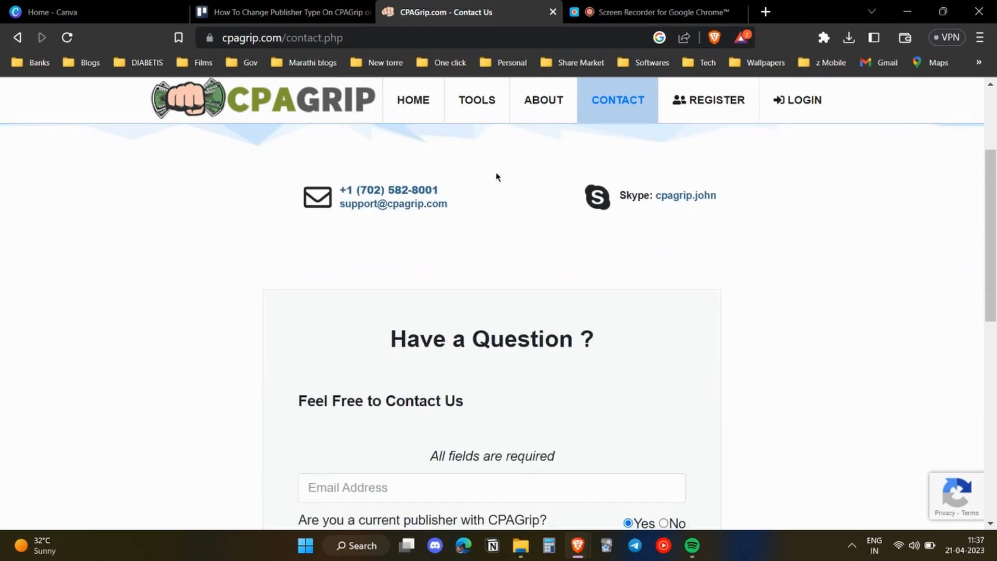
{"action": "scroll", "scroll_direction": "down", "scroll_amount": 3}
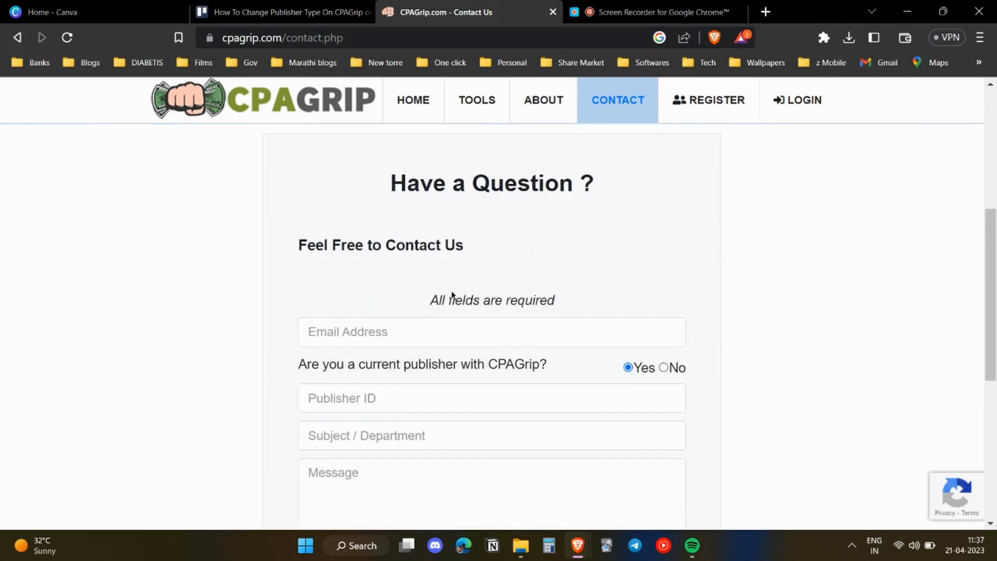
{"action": "scroll", "scroll_direction": "down", "scroll_amount": 3}
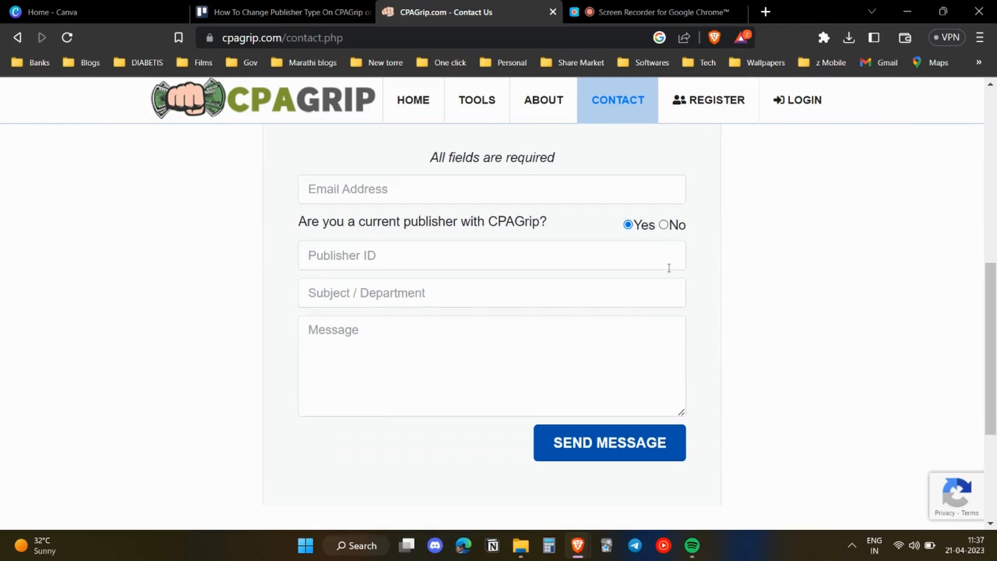
{"action": "scroll", "scroll_direction": "up", "scroll_amount": 3}
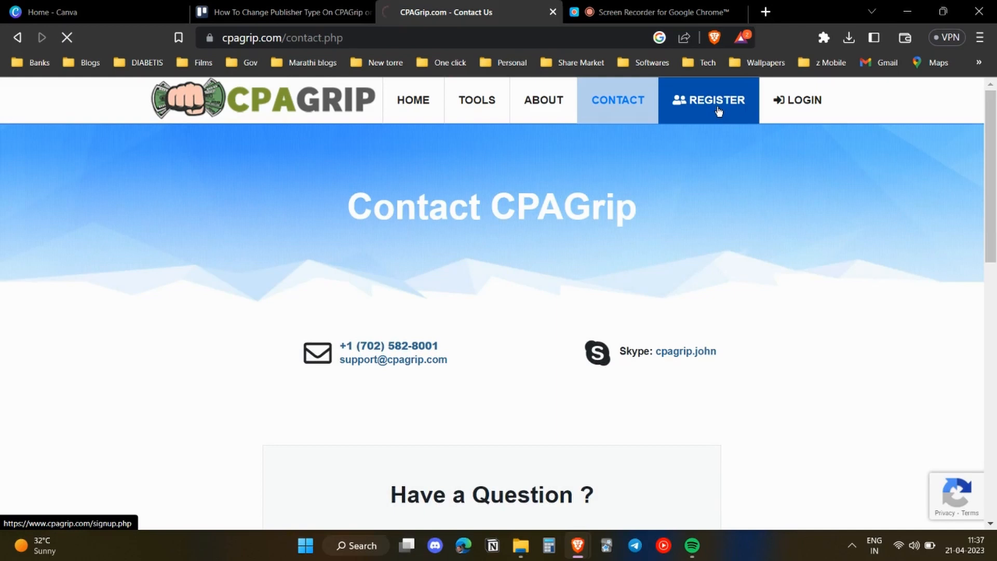
Step: Go back to the sign-up form and leave the Publisher Type list open with its four options
{"action": "left_click", "coordinate": [707, 99]}
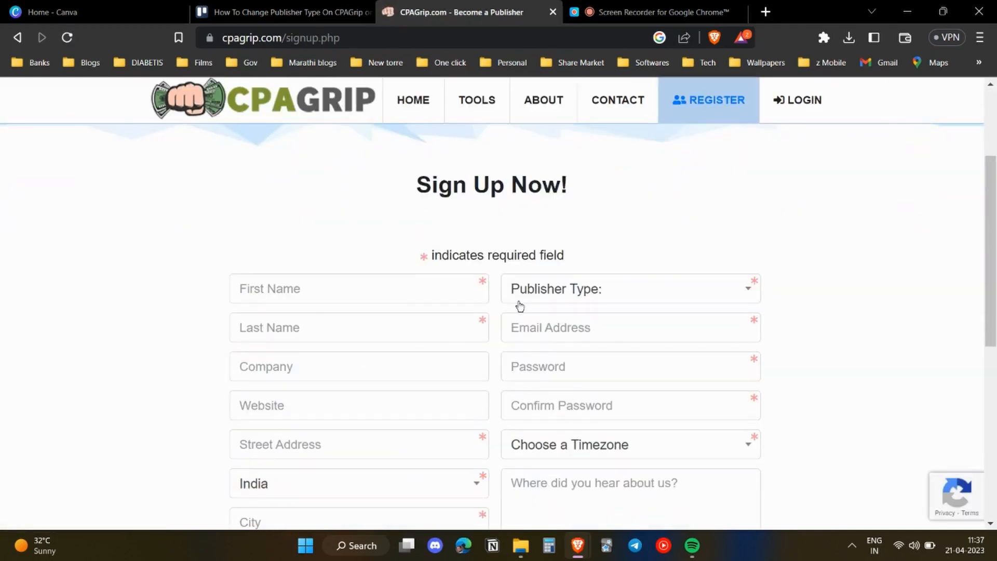
{"action": "left_click", "coordinate": [629, 288]}
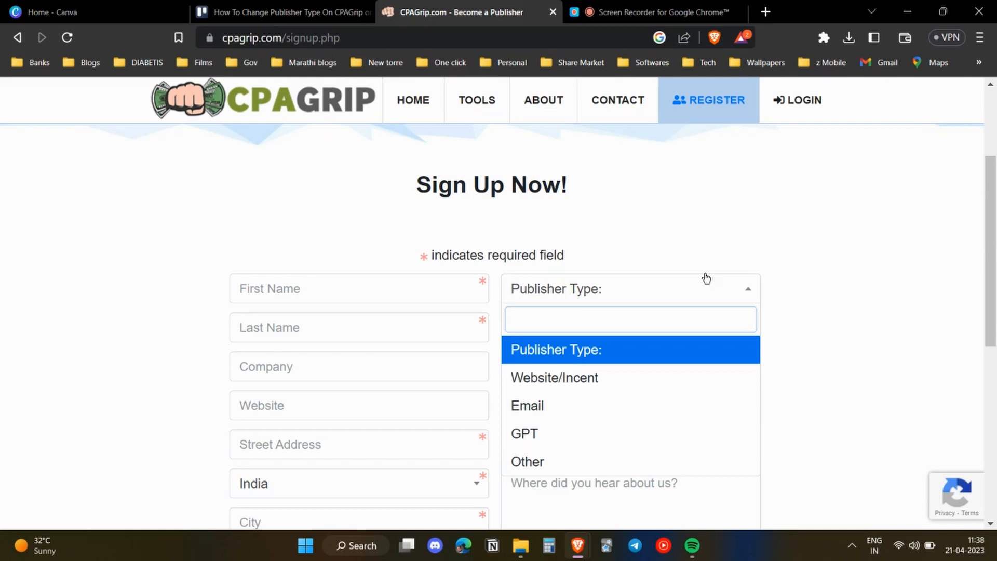
{"action": "left_click", "coordinate": [630, 319]}
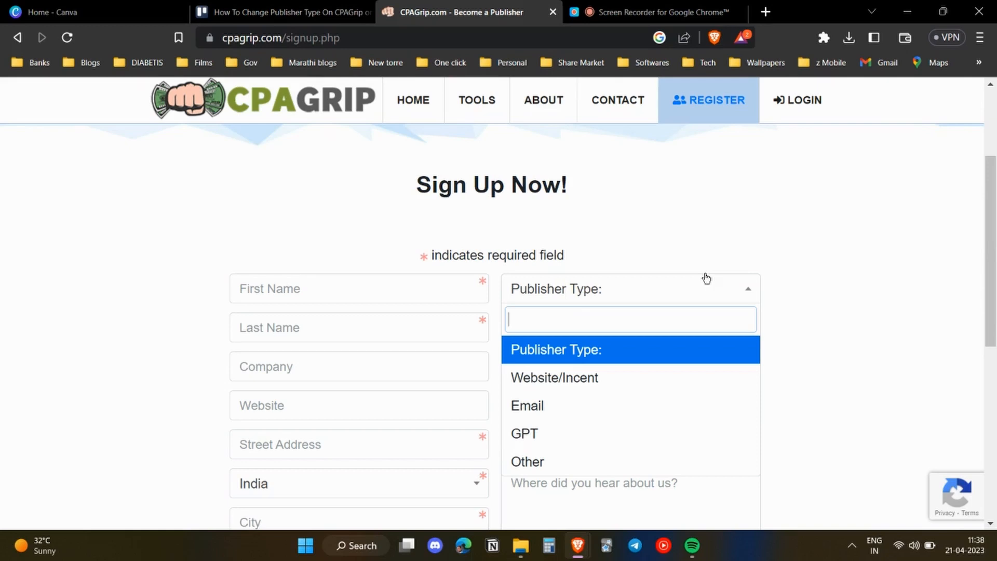